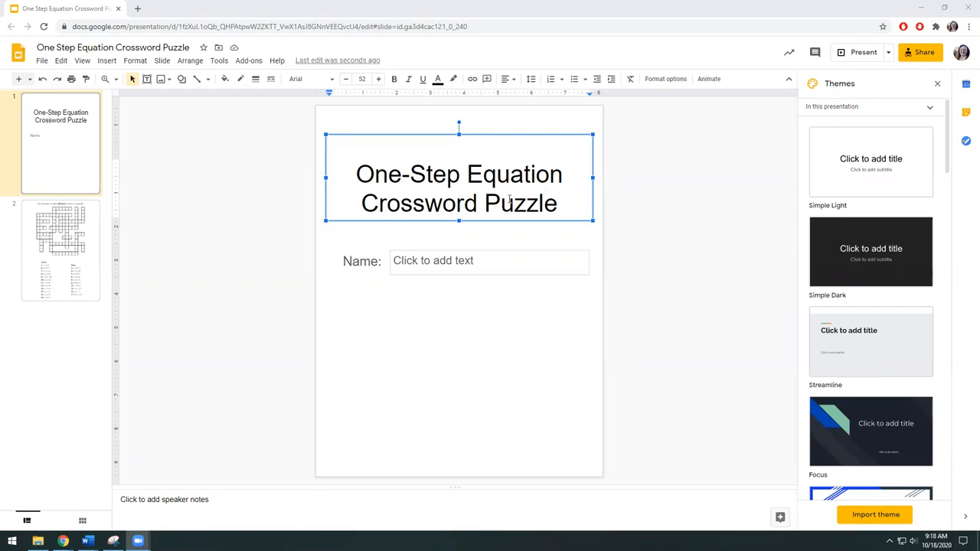
mouse_move(165, 239)
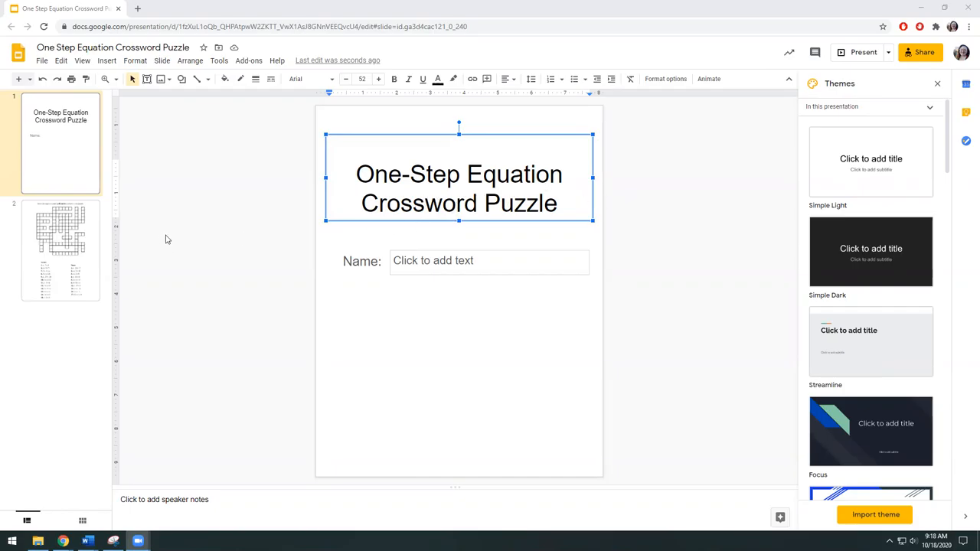
mouse_move(696, 238)
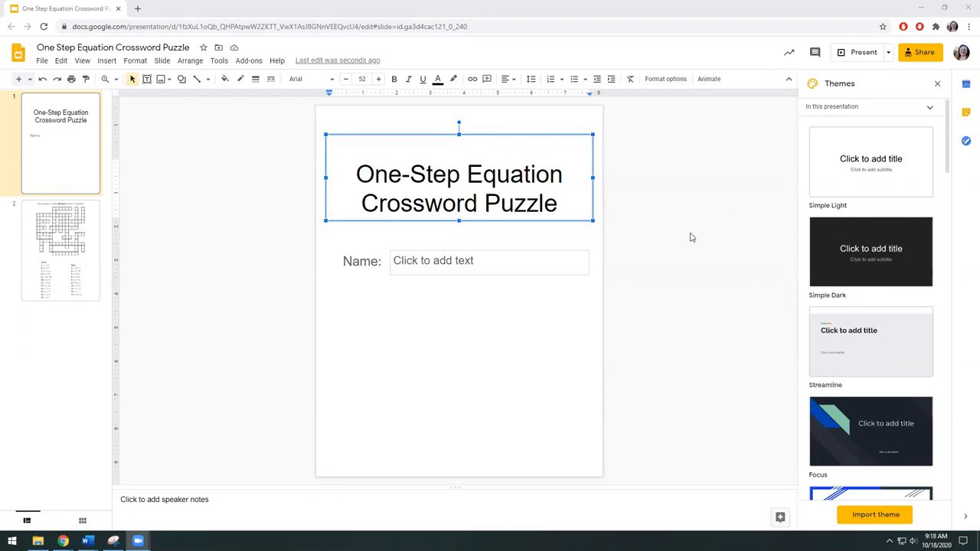
- Review the sharing settings and keep link access open to anyone with the link
click(925, 52)
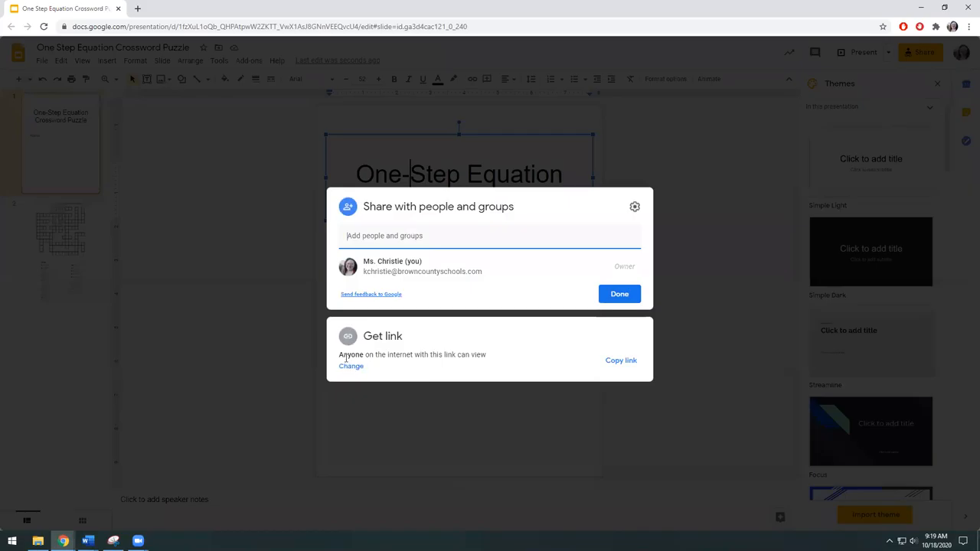
mouse_move(367, 366)
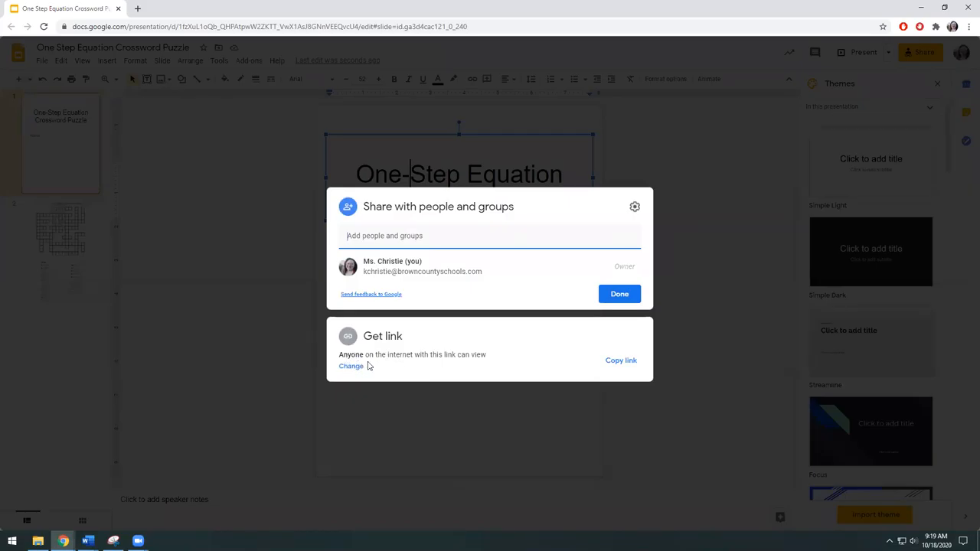
click(351, 365)
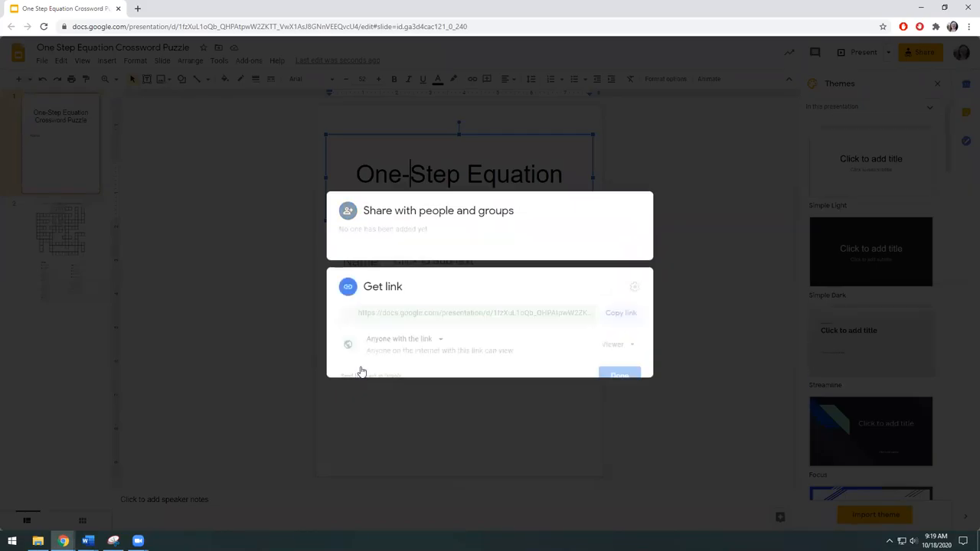
click(398, 338)
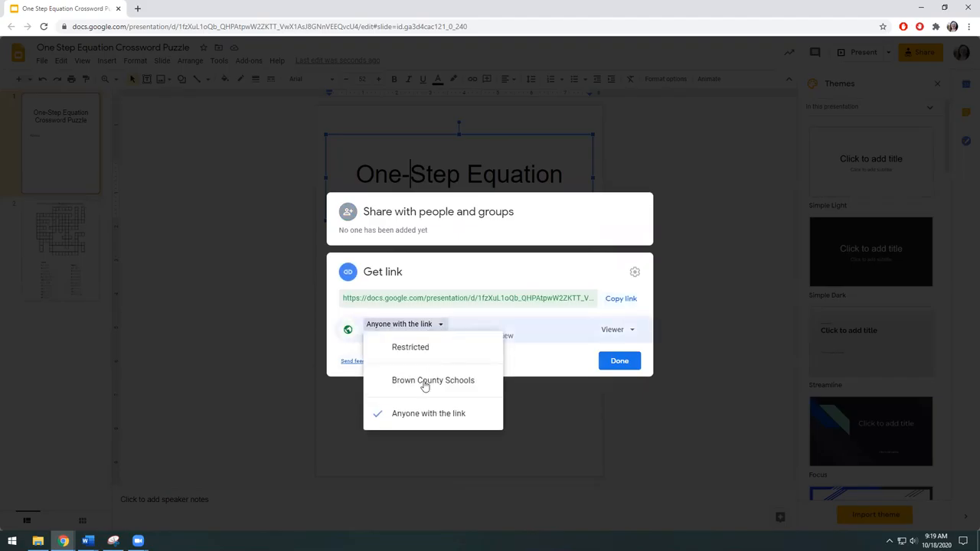
mouse_move(410, 346)
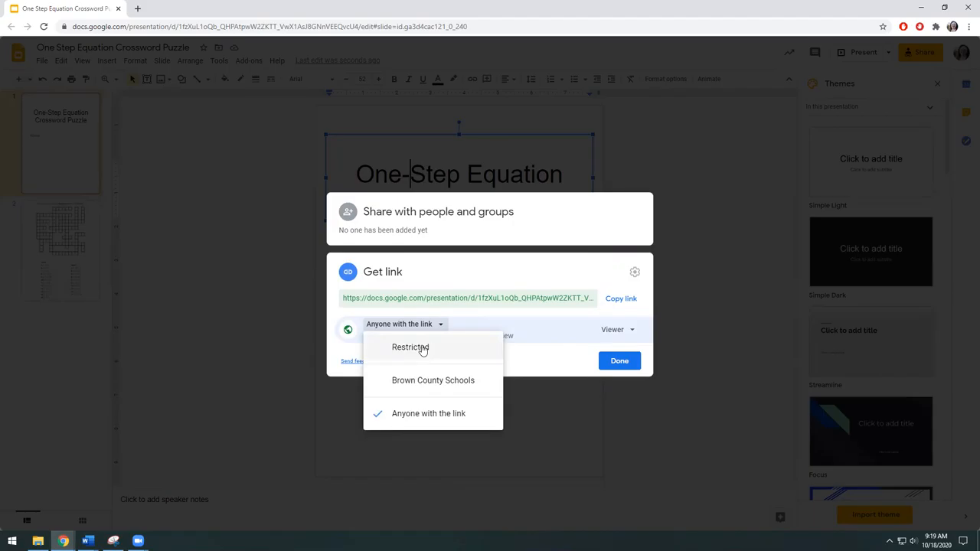
mouse_move(432, 416)
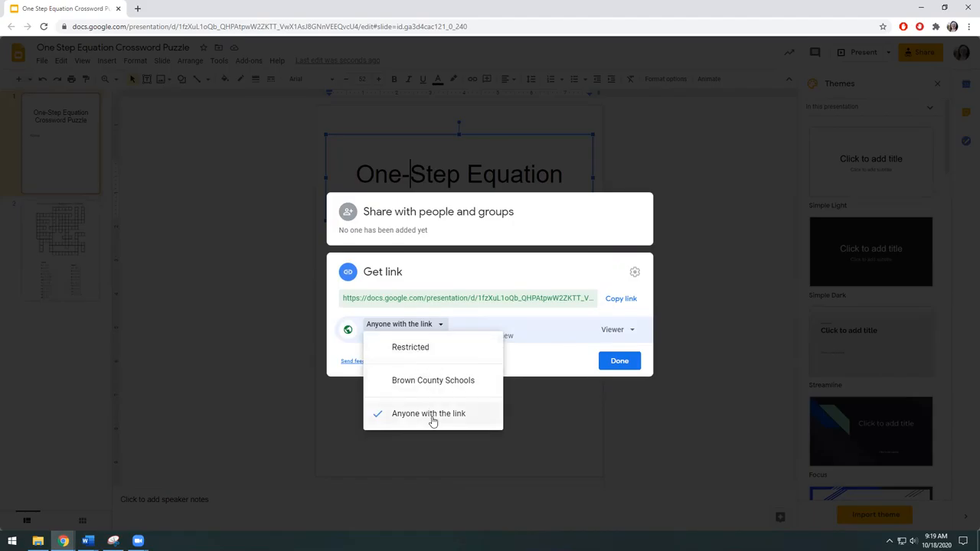
click(429, 414)
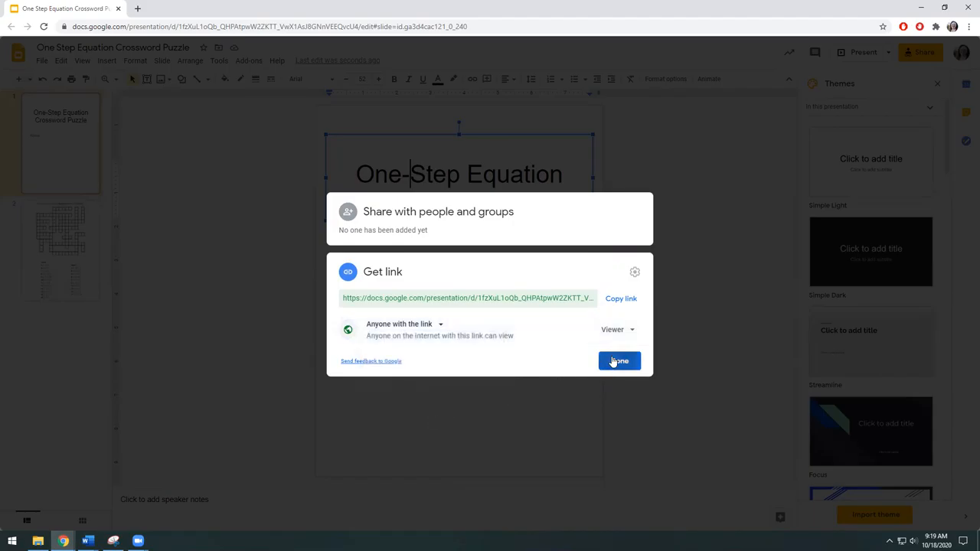
click(619, 361)
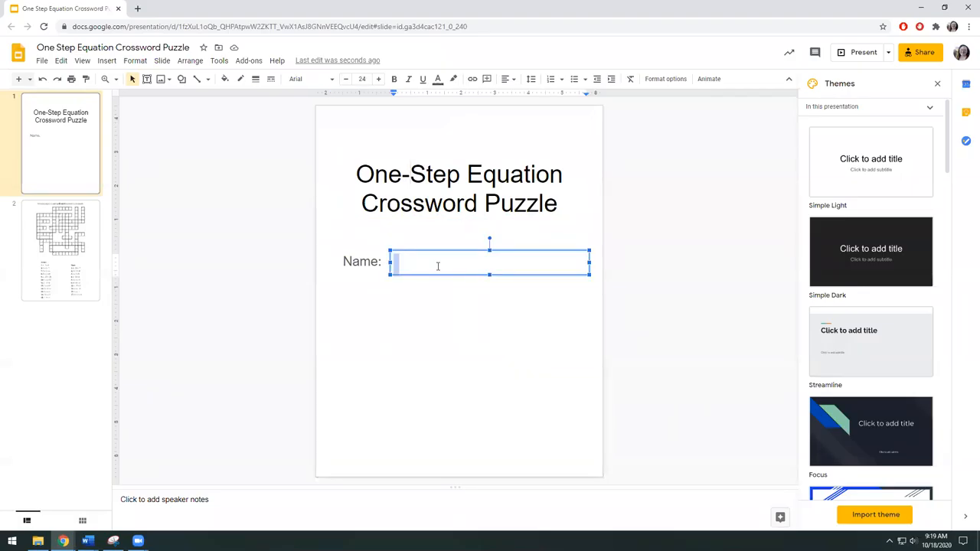
- Fill in 'Ms.Christie' beside Name on the title slide and go to the crossword slide
text(Ms.Chr)
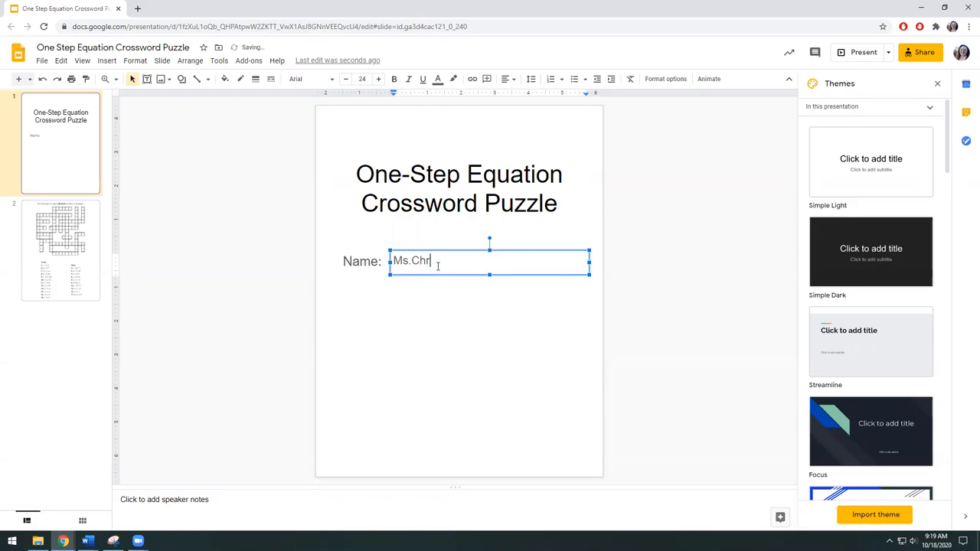
text(stie)
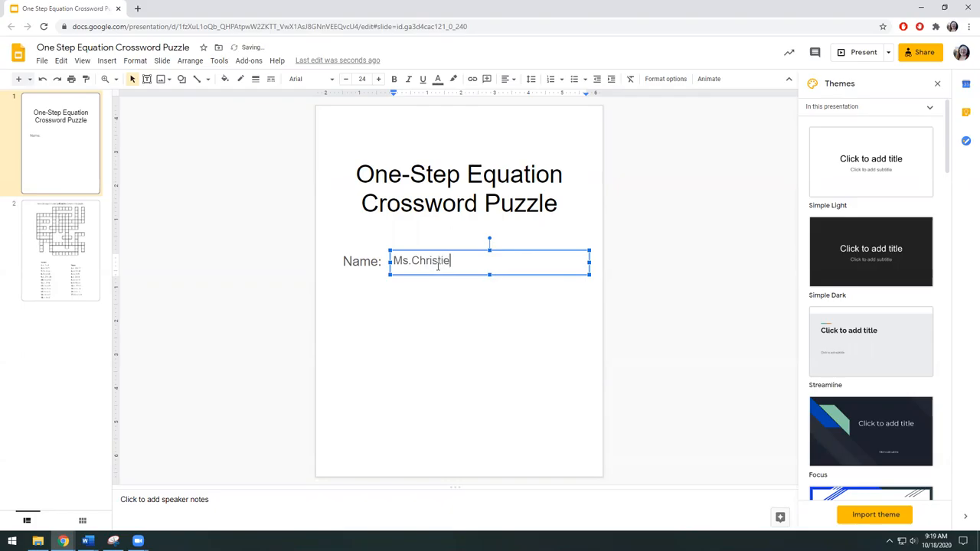
click(62, 251)
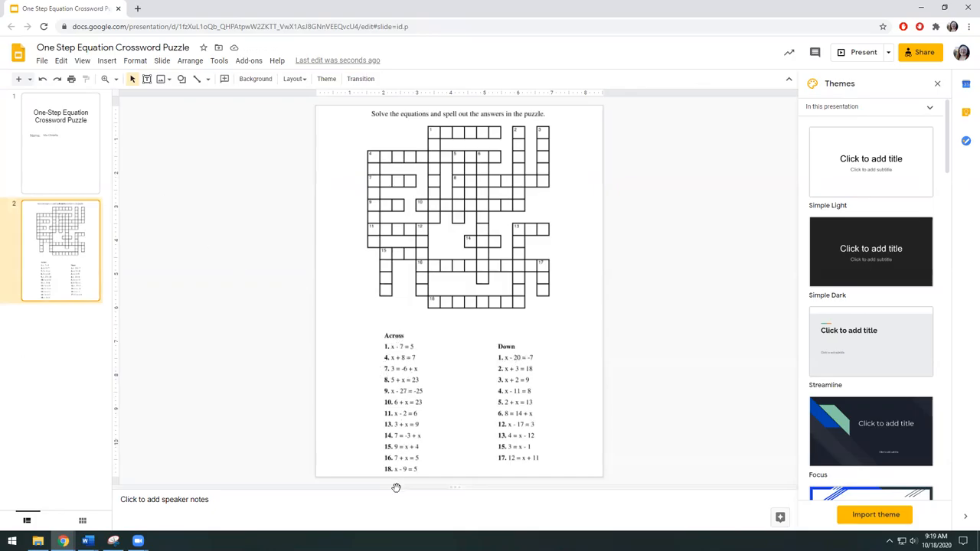
mouse_move(522, 467)
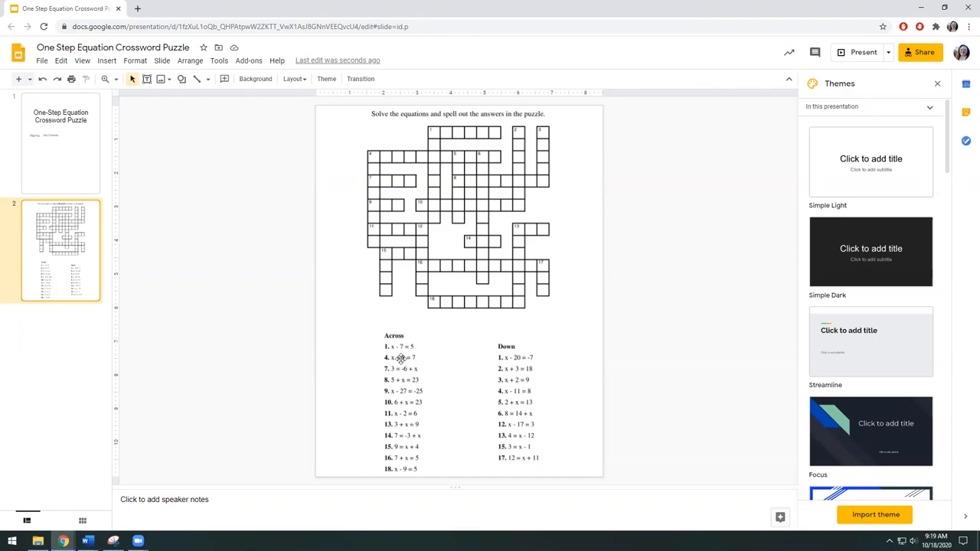
mouse_move(116, 285)
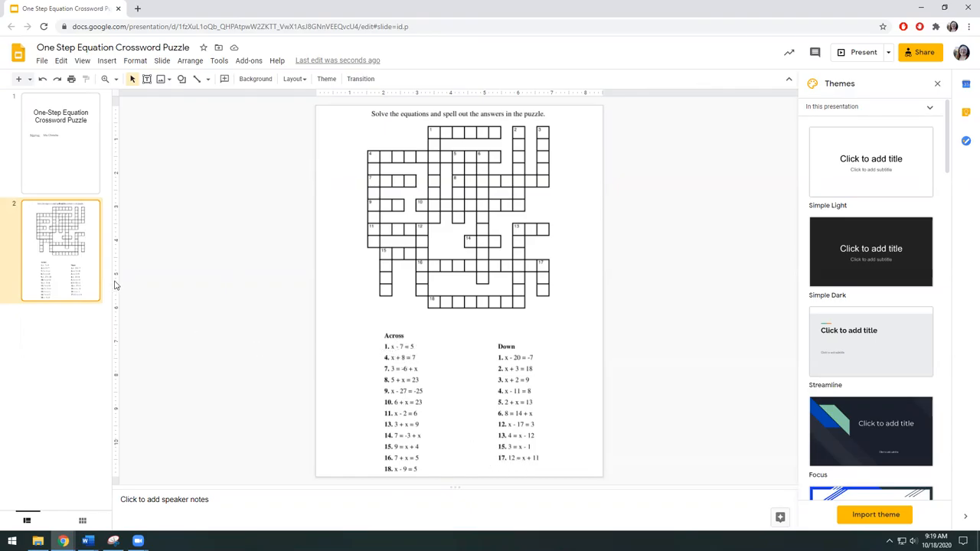
mouse_move(674, 67)
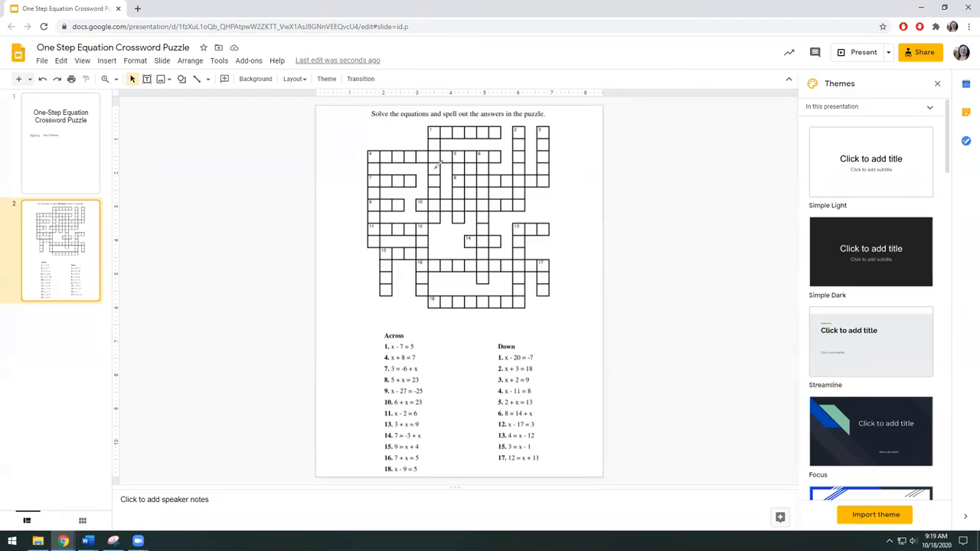
mouse_move(640, 196)
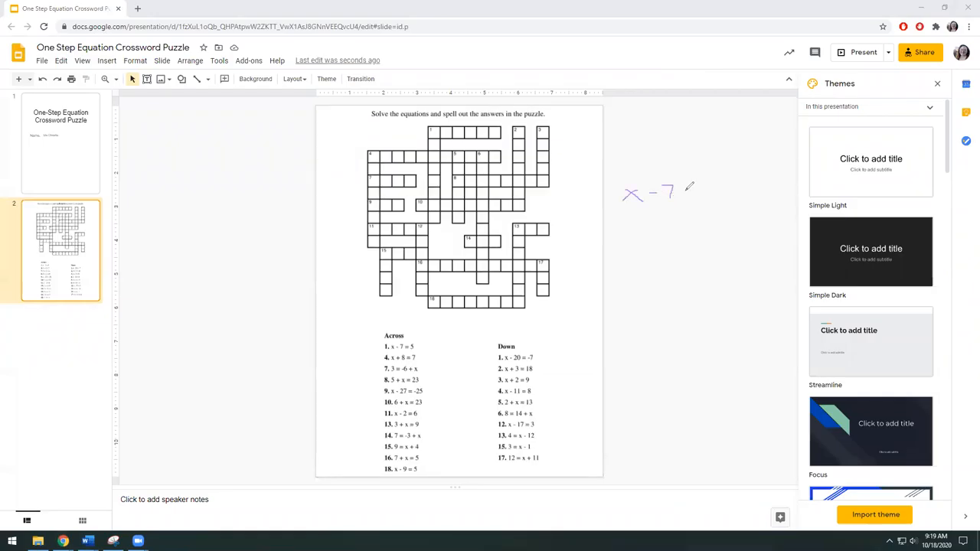
- Handwrite the equation x − 7 = 5 beside the crossword and begin adding 7 to both sides
drag(680, 191, 701, 191)
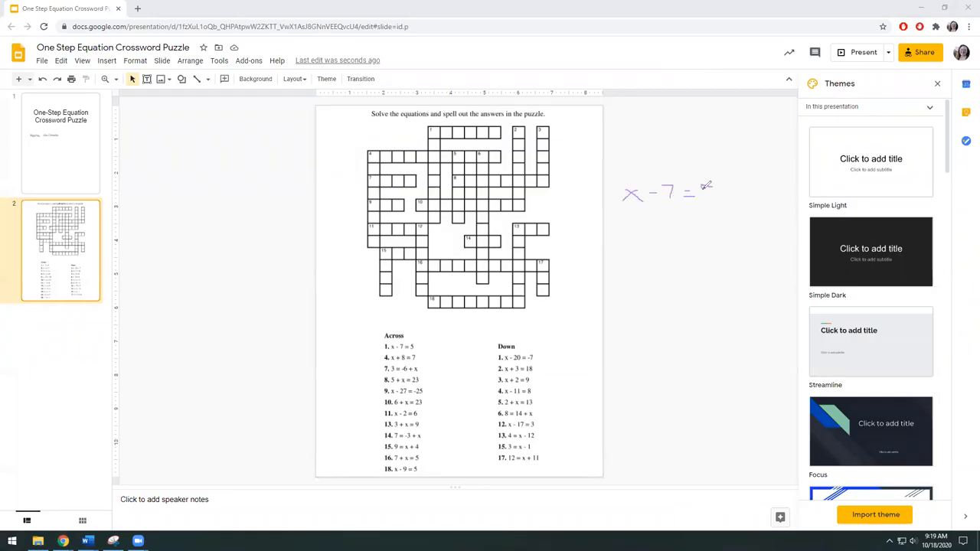
drag(701, 186, 716, 202)
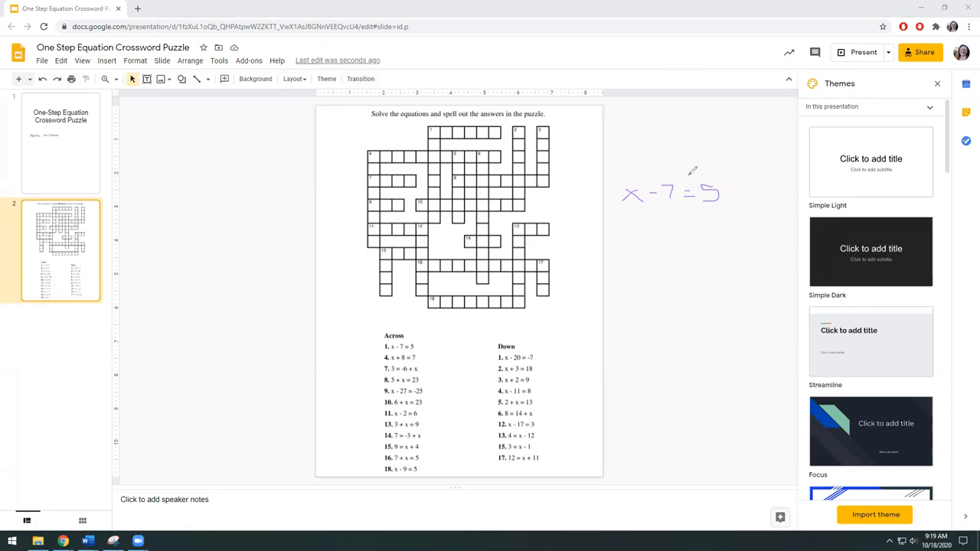
mouse_move(652, 147)
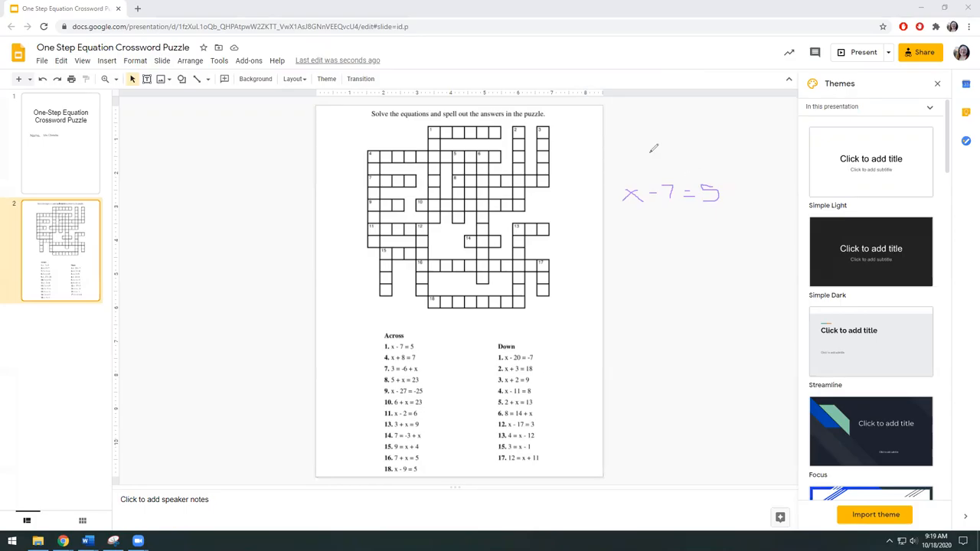
drag(688, 184, 686, 263)
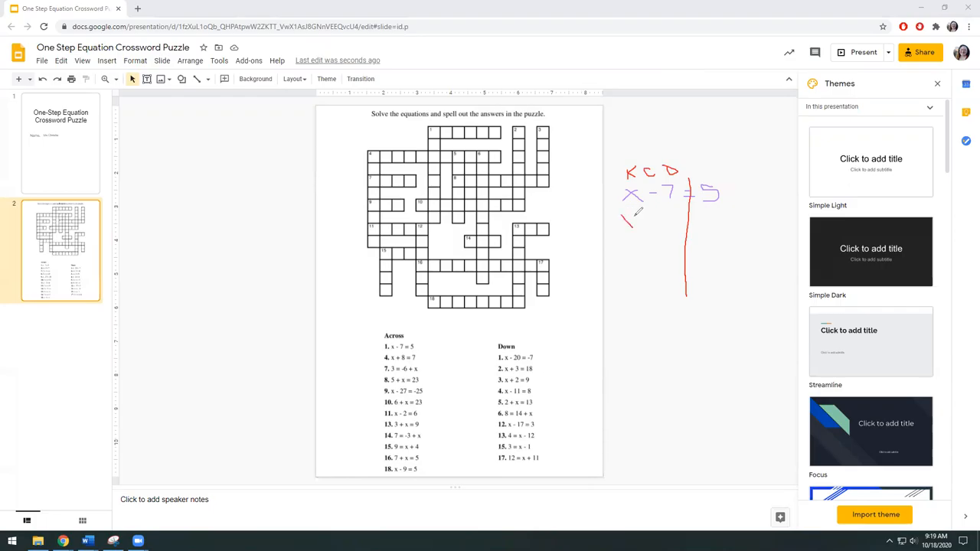
drag(637, 223, 656, 218)
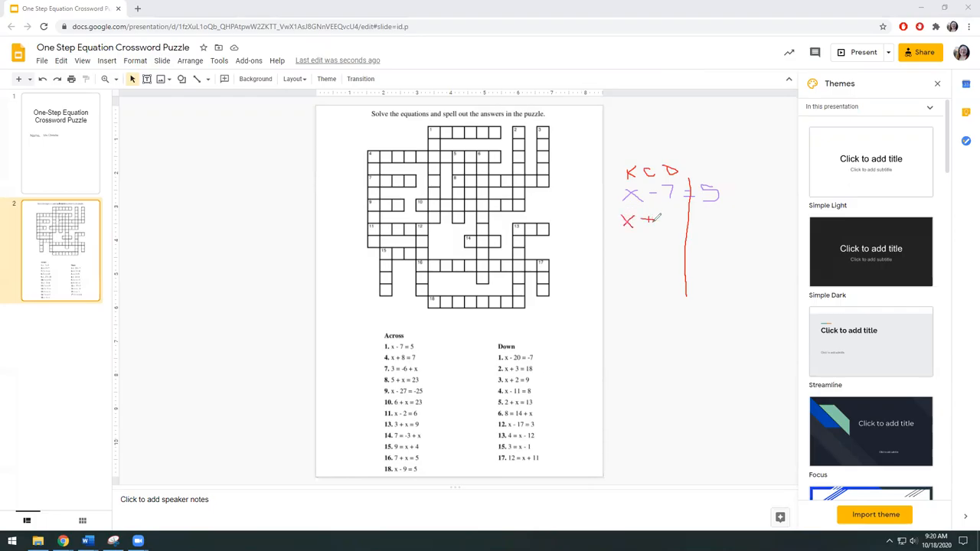
drag(646, 221, 685, 230)
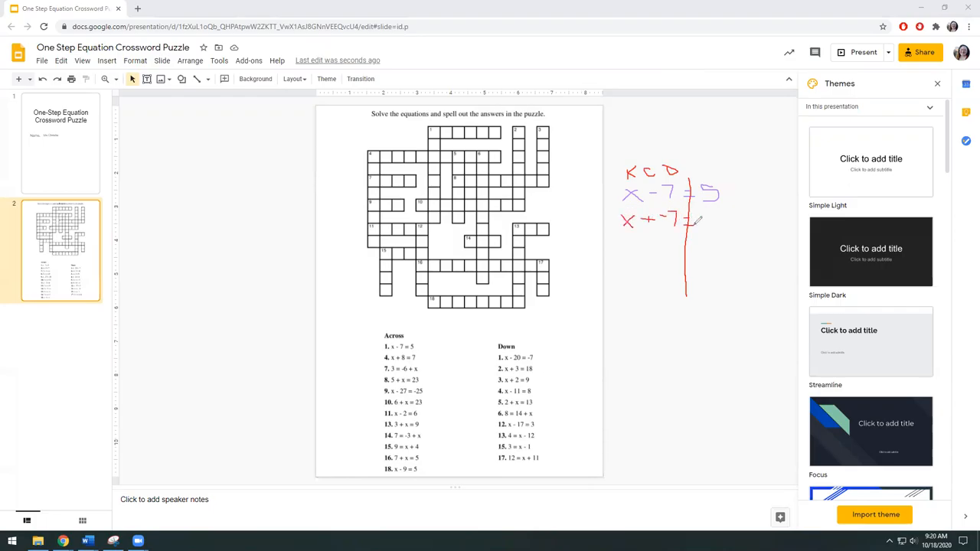
drag(692, 227, 716, 222)
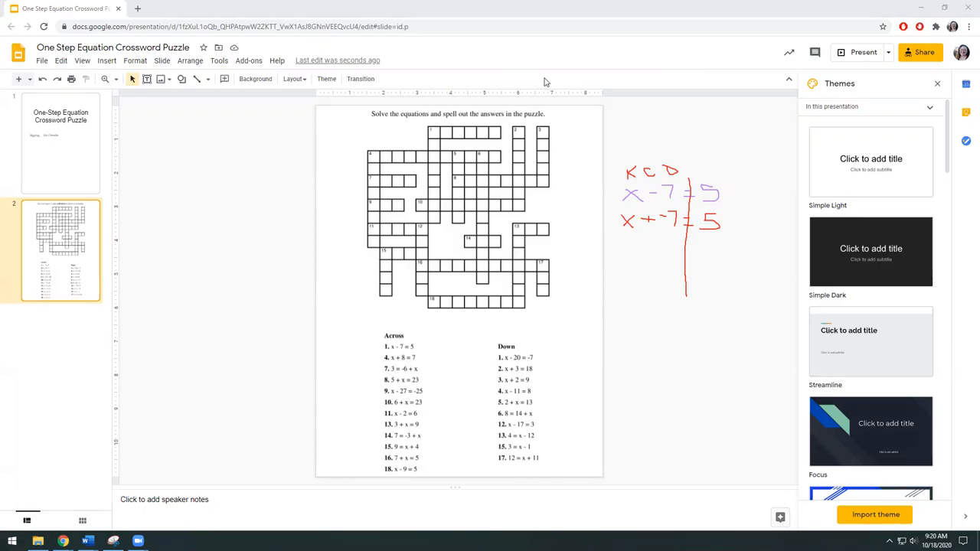
mouse_move(548, 71)
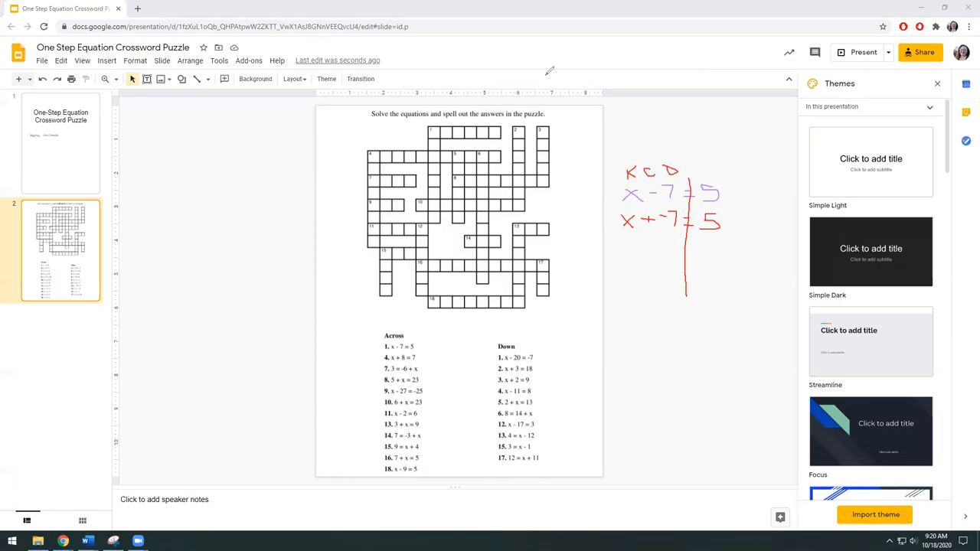
- Cancel the 7s, write the result x = 12 below the working and box the final answer
drag(620, 222, 636, 217)
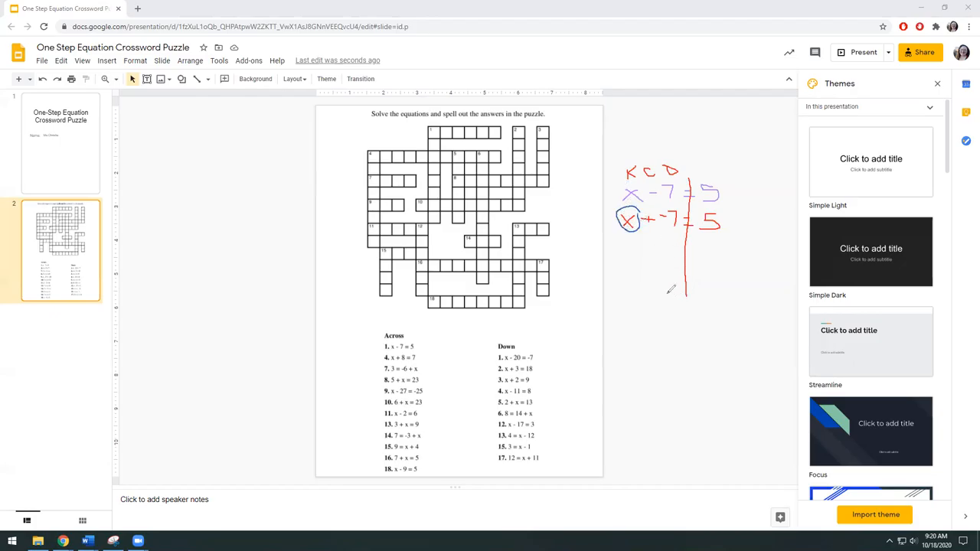
drag(672, 294, 687, 305)
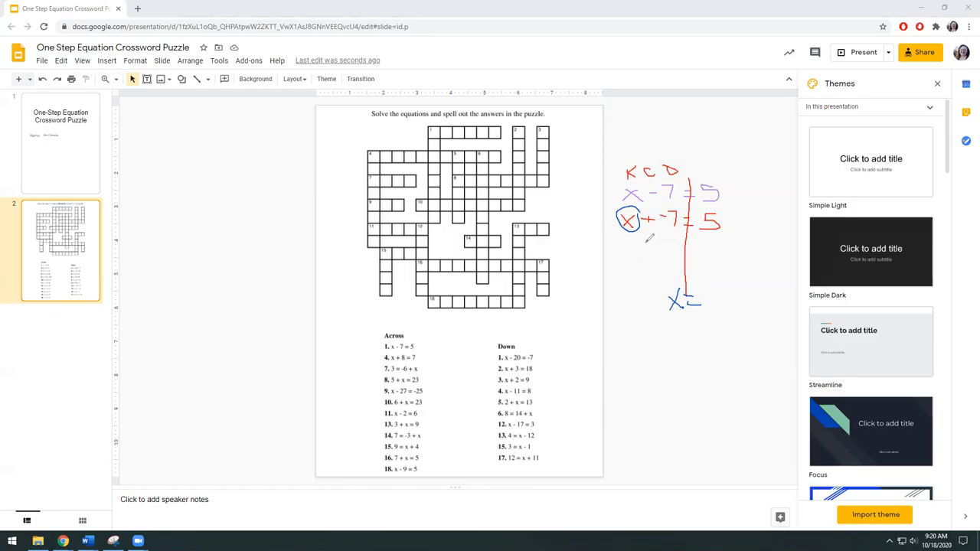
drag(646, 243, 673, 243)
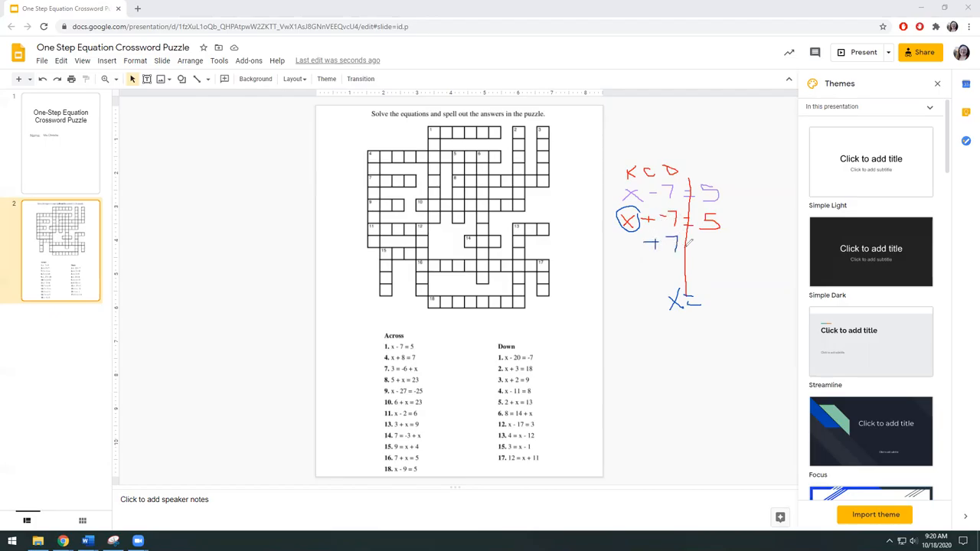
drag(686, 243, 723, 247)
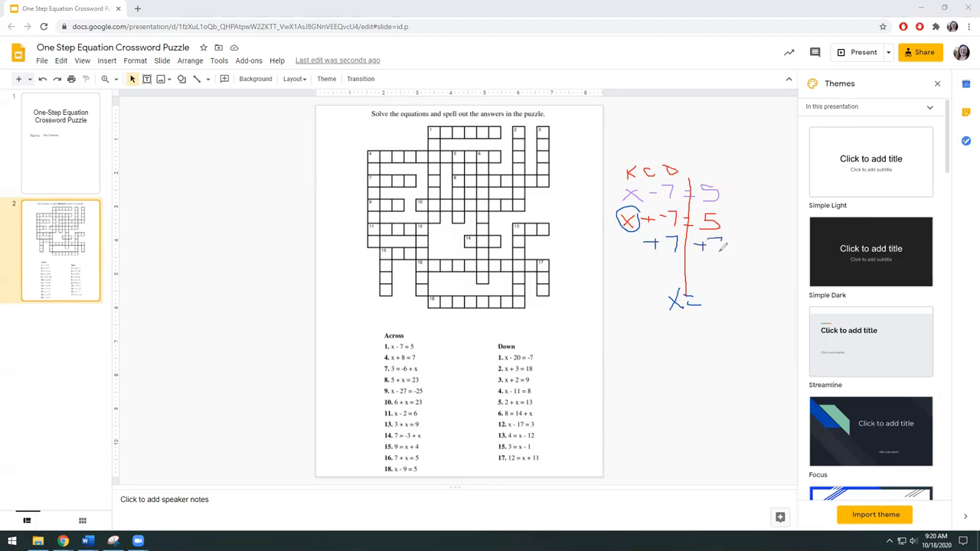
drag(625, 263, 731, 264)
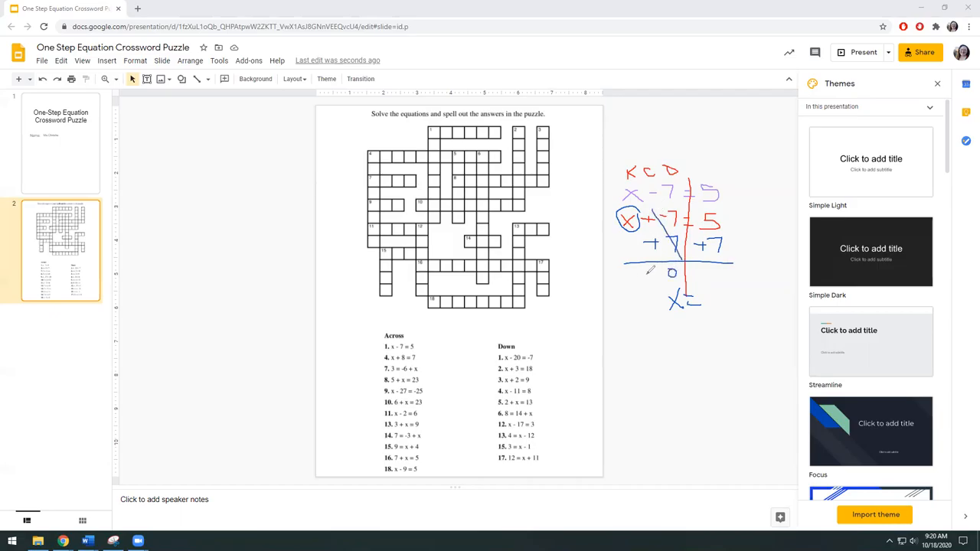
drag(646, 278, 635, 288)
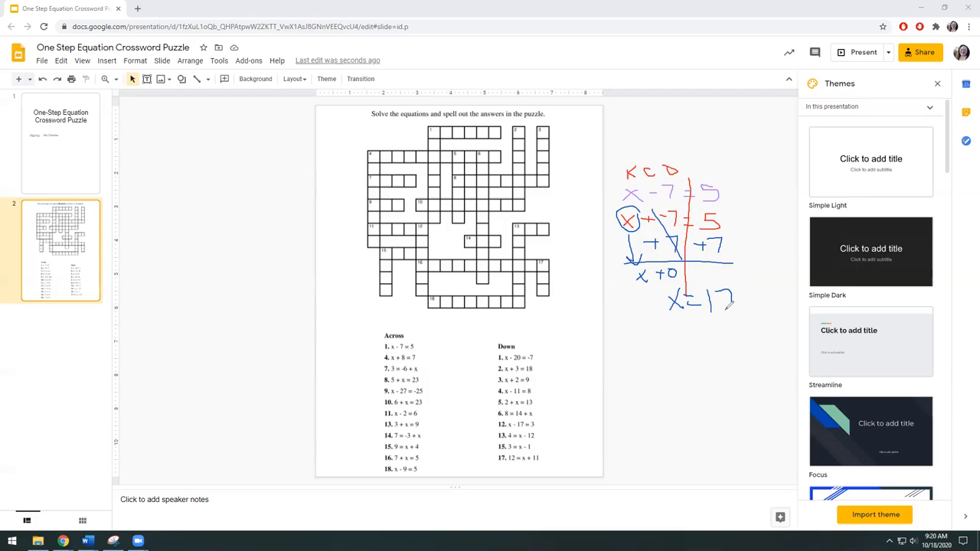
drag(661, 288, 747, 322)
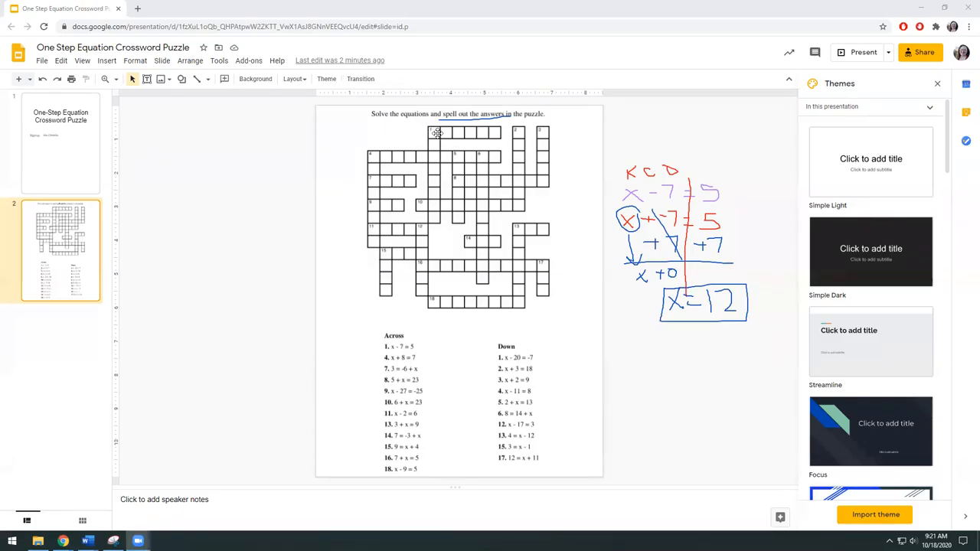
- Enter TWELVE into the 1 Across squares of the crossword, then start a new browser tab
click(434, 132)
text(T W E L V E)
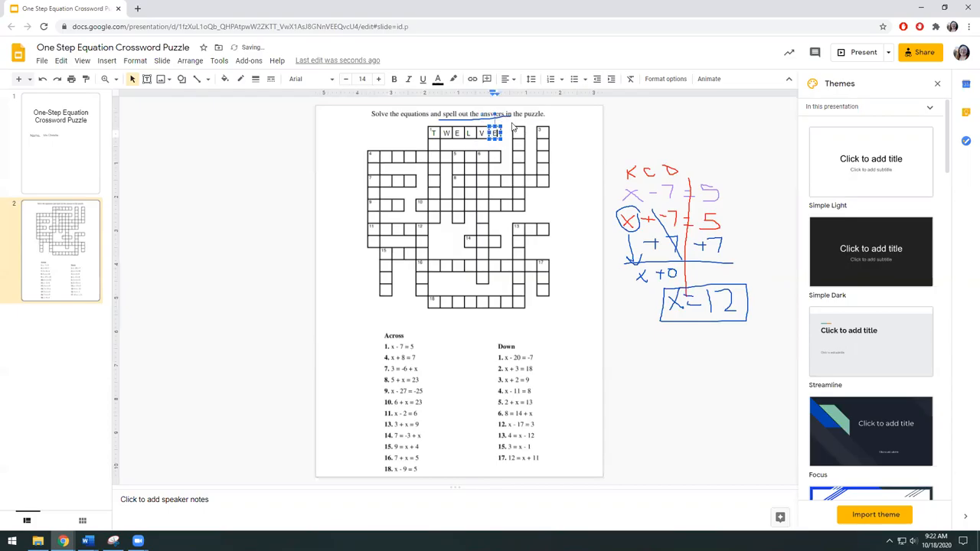
click(407, 137)
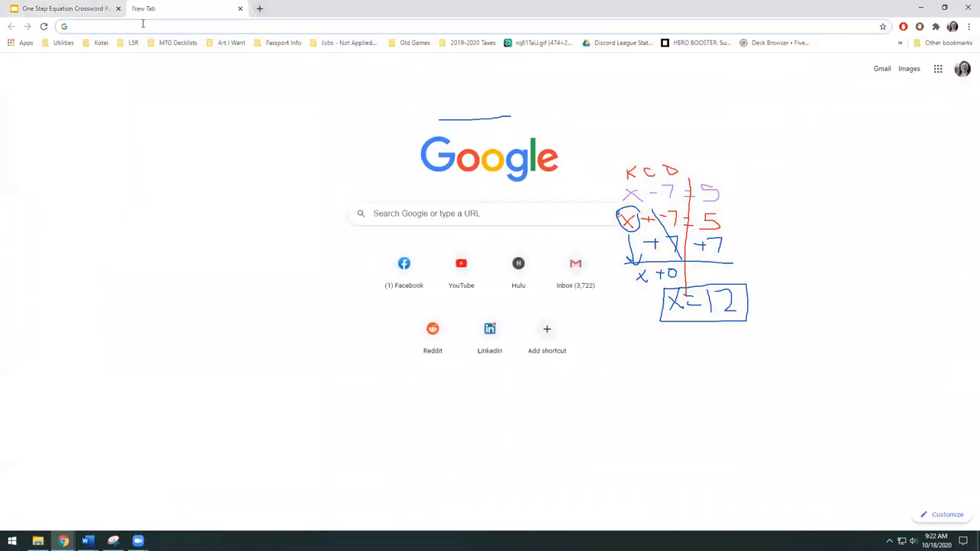
- Search Google for 12 and pick out the word Twelve in the result
text(12)
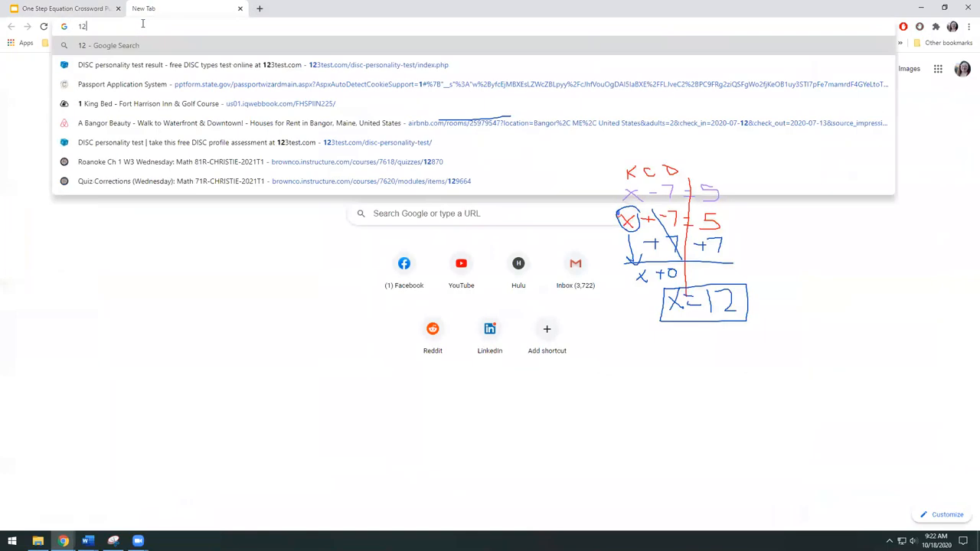
key(Return)
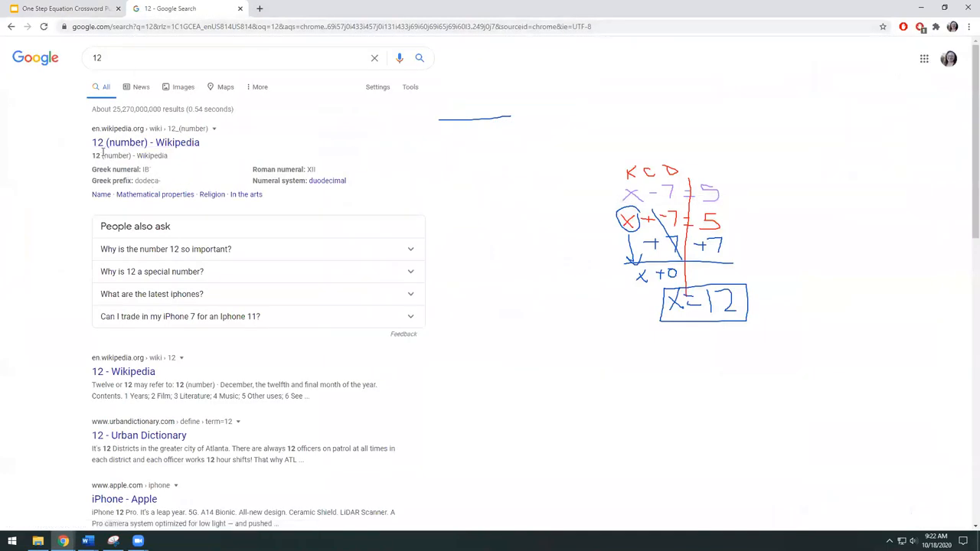
mouse_move(252, 223)
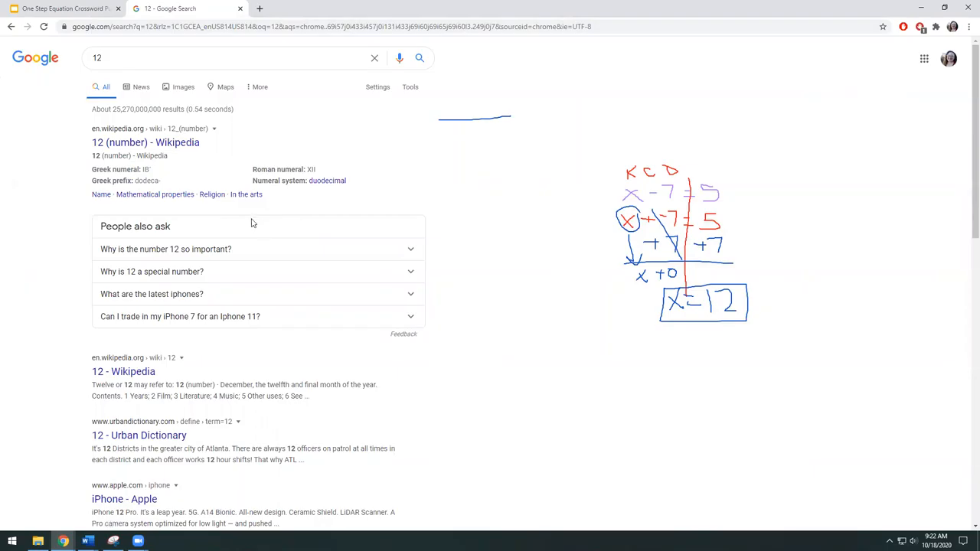
mouse_move(195, 377)
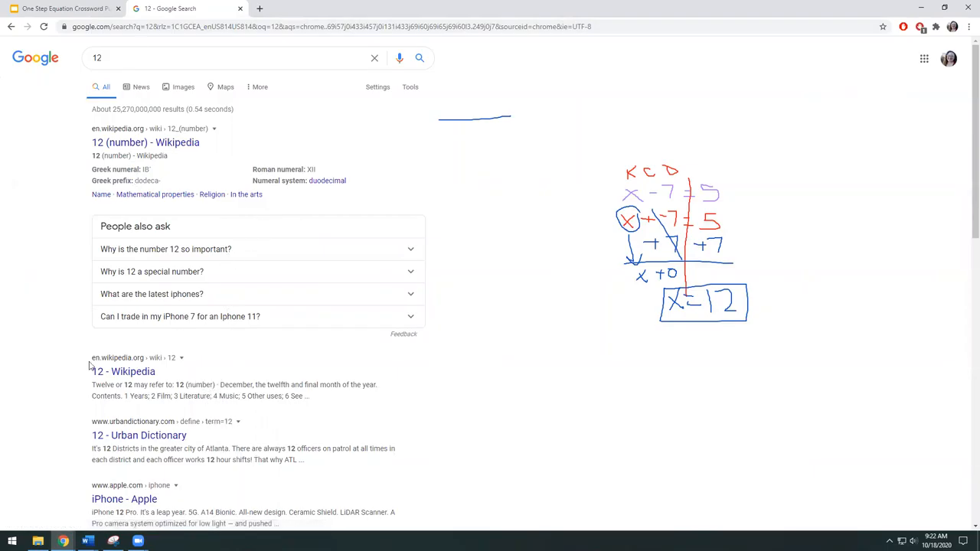
double_click(100, 384)
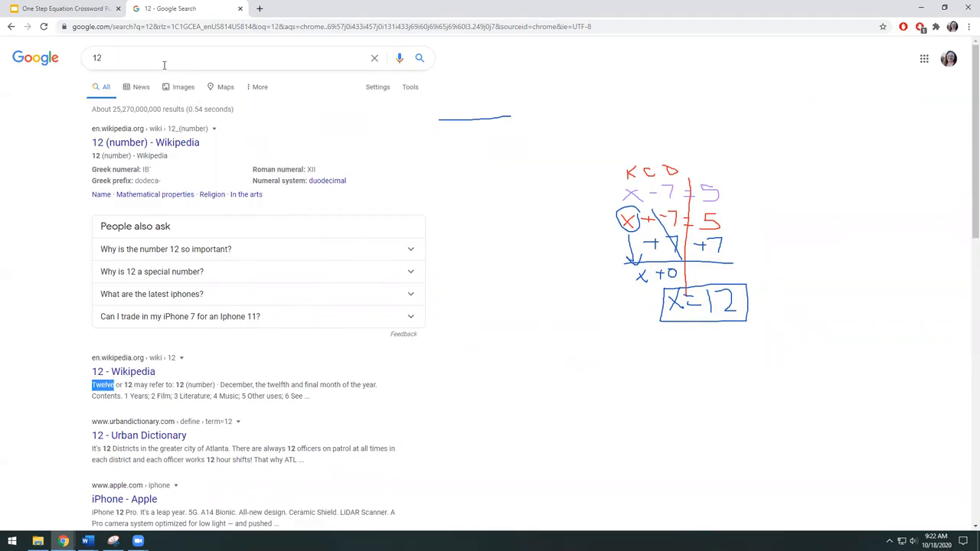
- Search '12 spelling' to confirm twelve, then return to the crossword presentation
text(spell)
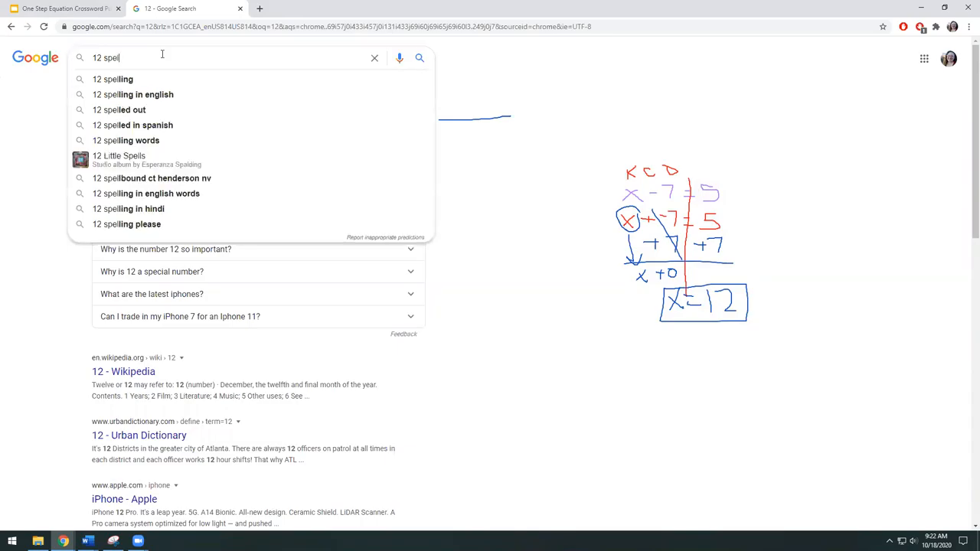
click(113, 79)
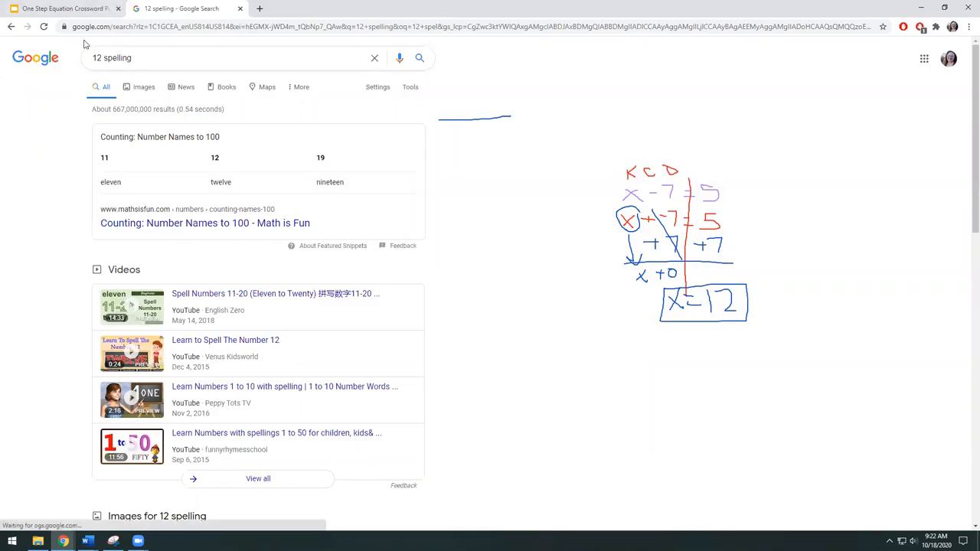
click(65, 10)
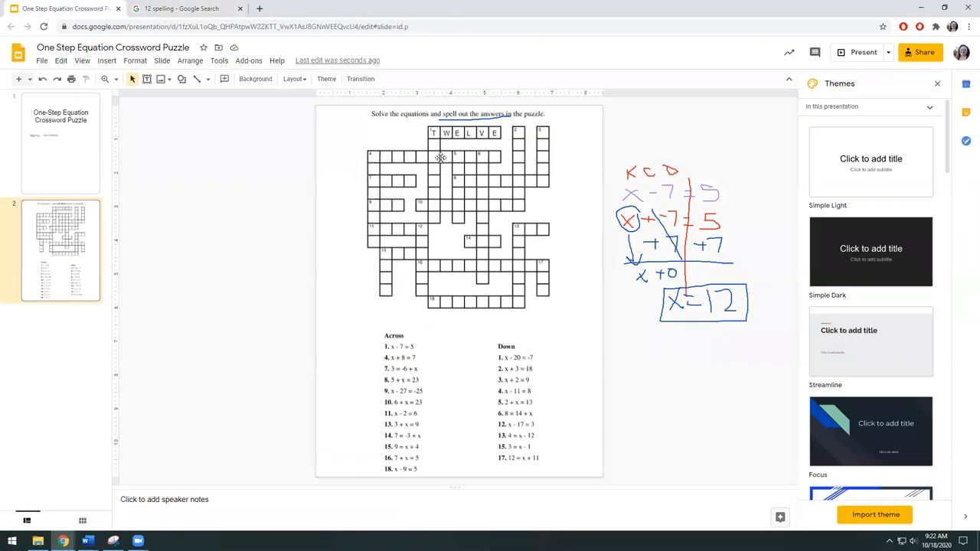
mouse_move(441, 95)
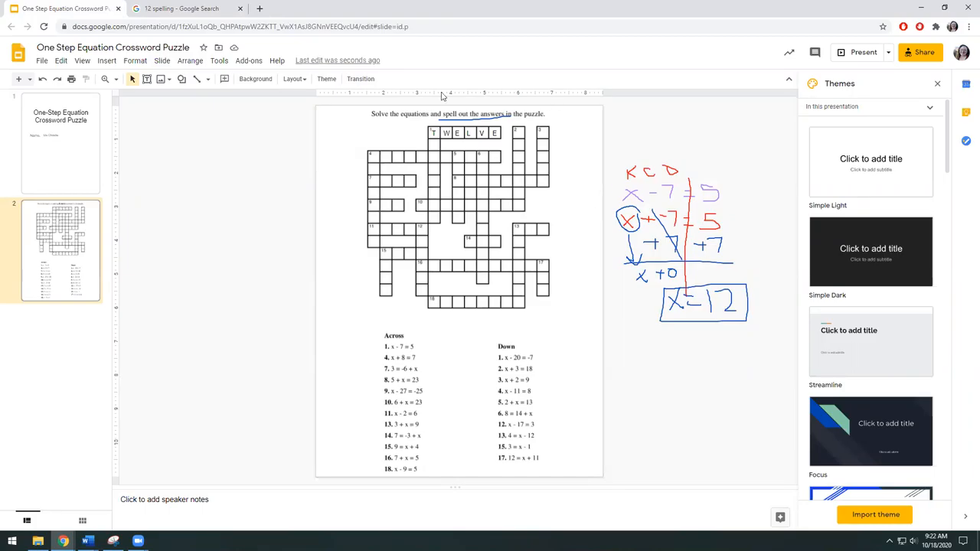
mouse_move(459, 219)
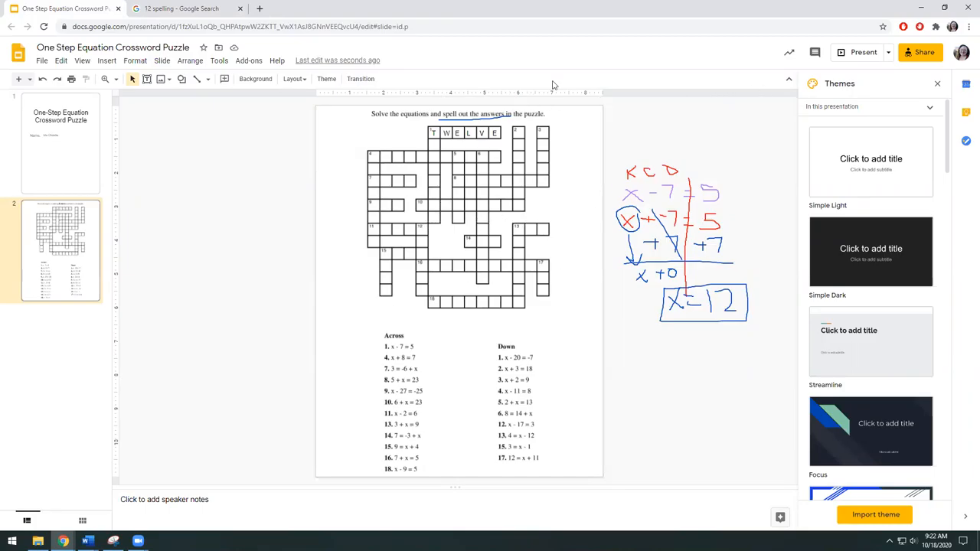
mouse_move(863, 193)
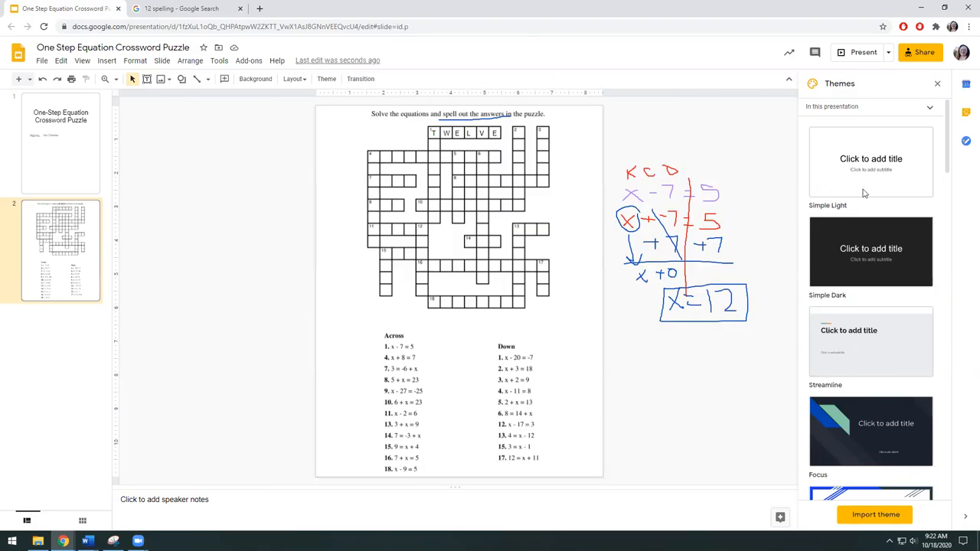